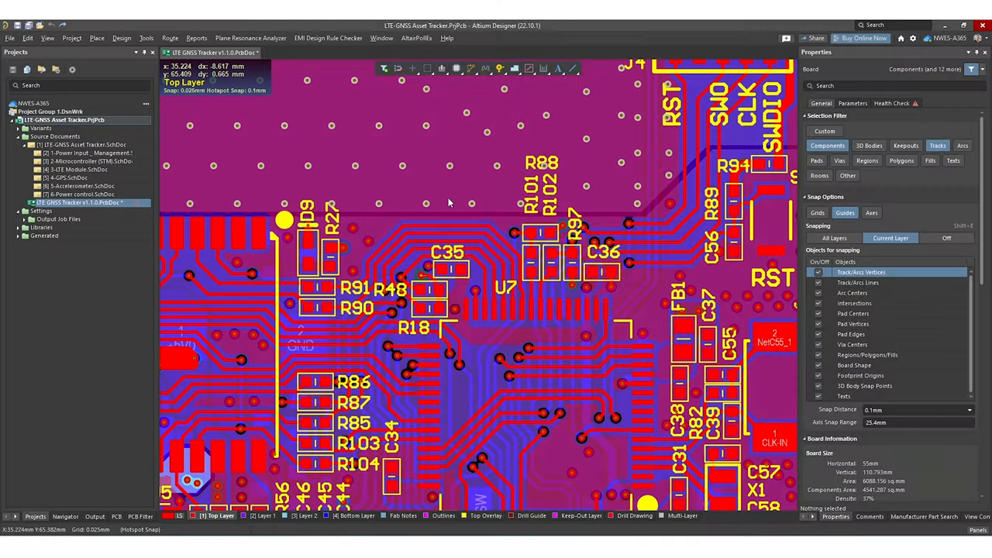
pyautogui.moveTo(542, 235)
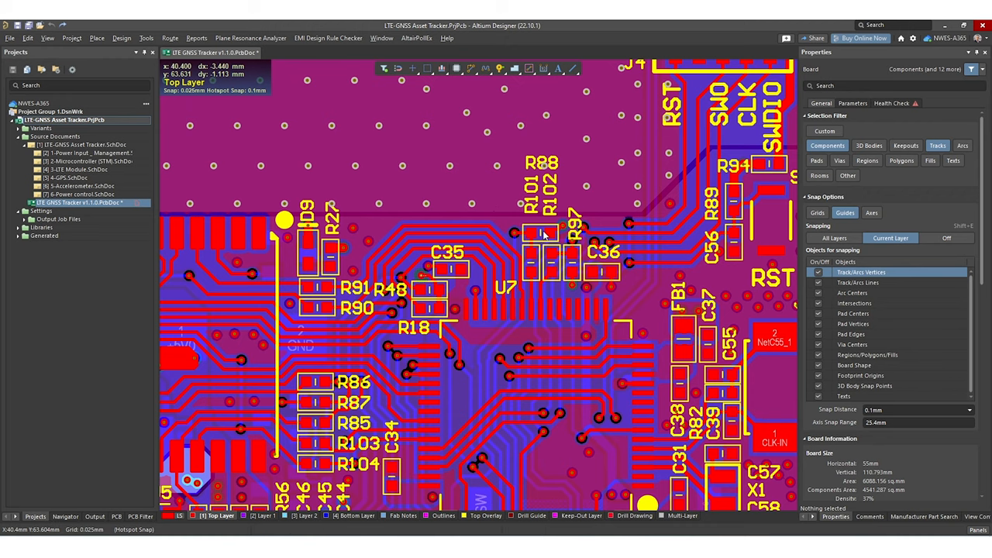
# Step: Select resistor R88 on the board to view its 100K, 0402, top-layer properties
pyautogui.click(581, 233)
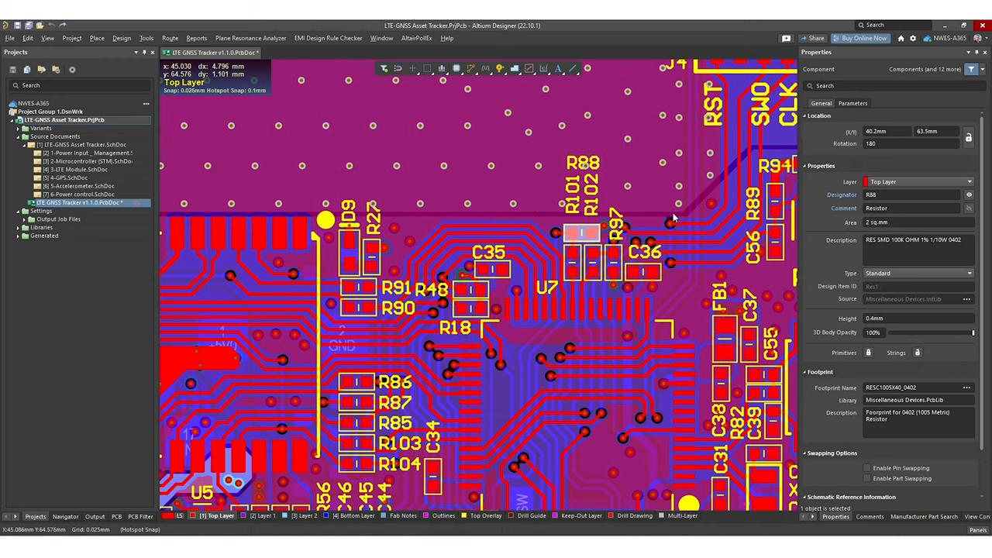
pyautogui.moveTo(575, 350)
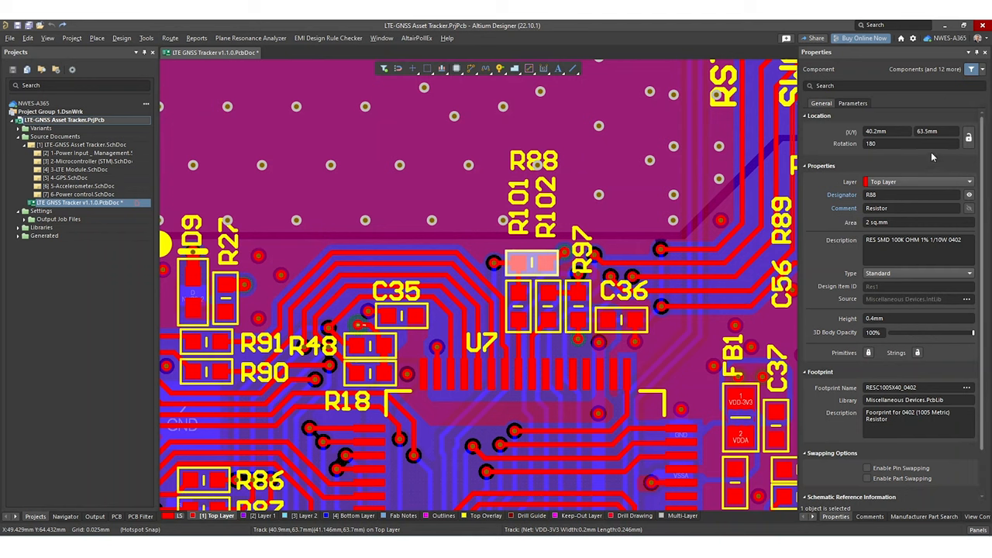
pyautogui.moveTo(983, 158)
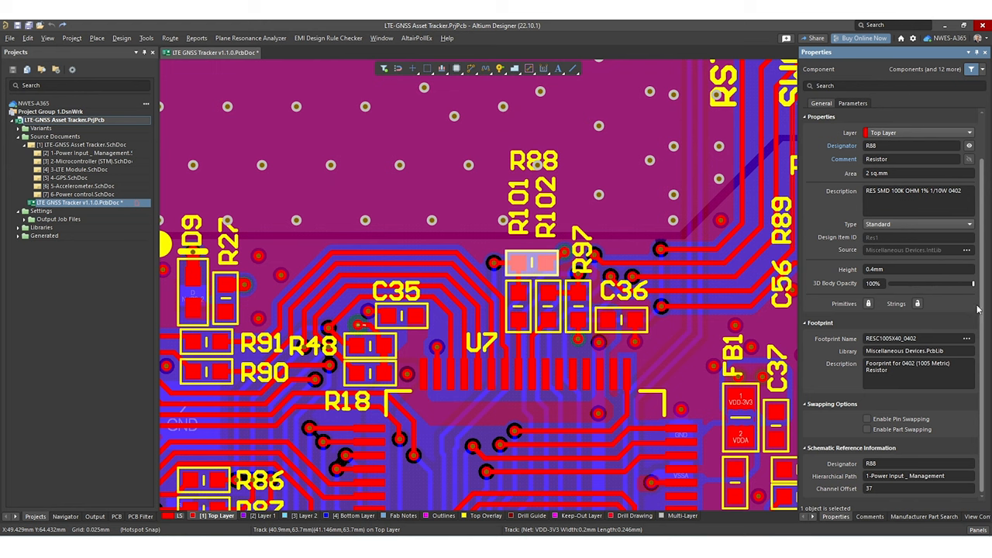
pyautogui.scroll(3)
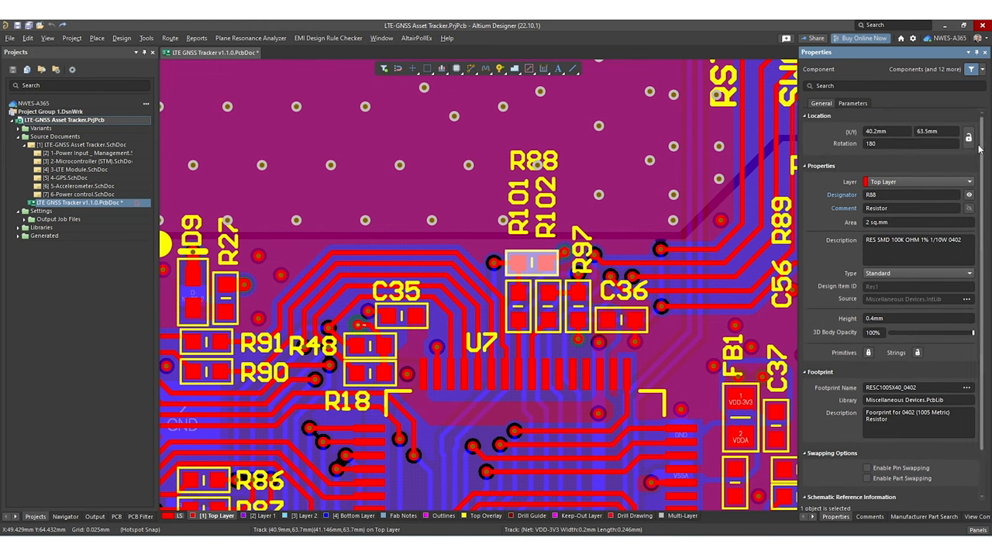
pyautogui.moveTo(746, 276)
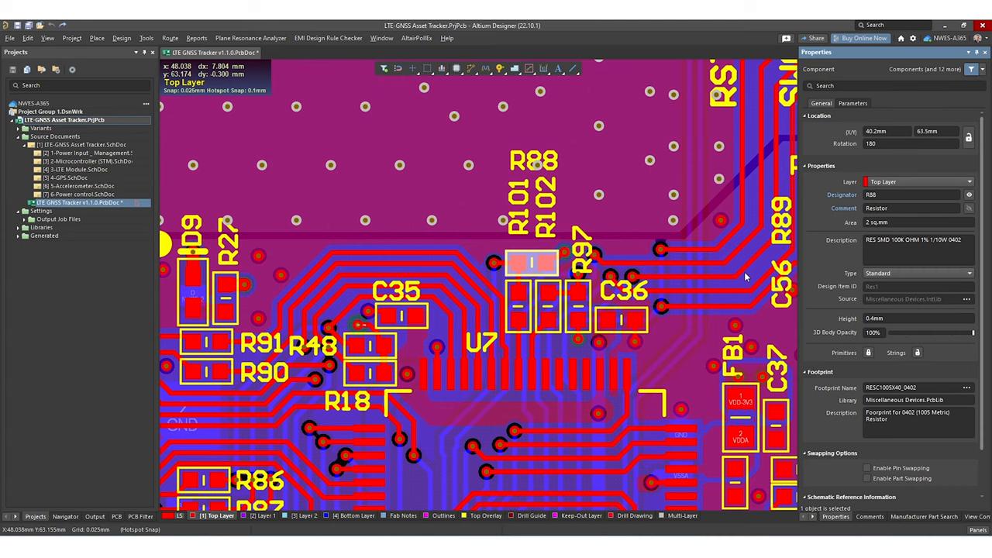
pyautogui.moveTo(539, 238)
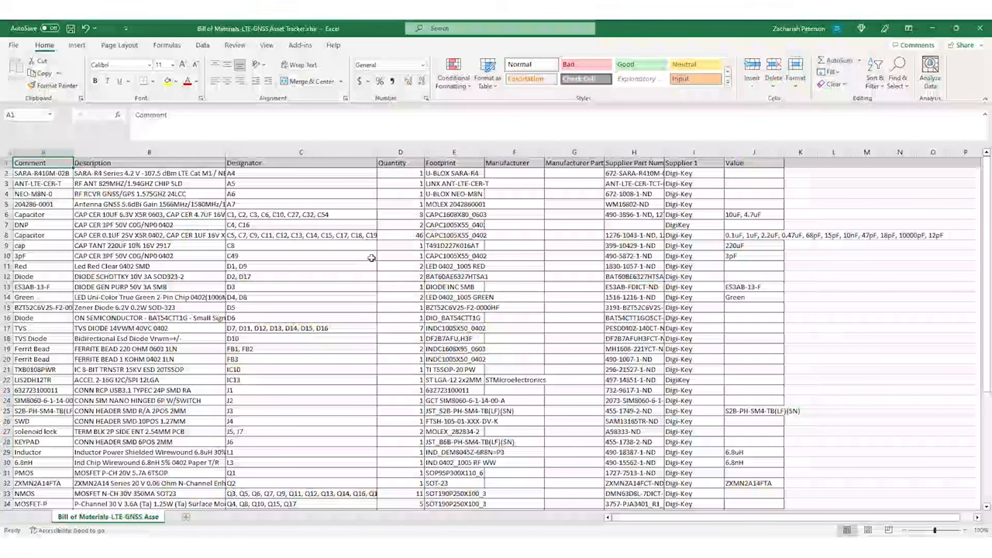
# Step: Start a Find search (Ctrl+F) in the exported bill of materials workbook
pyautogui.press('Ctrl+f')
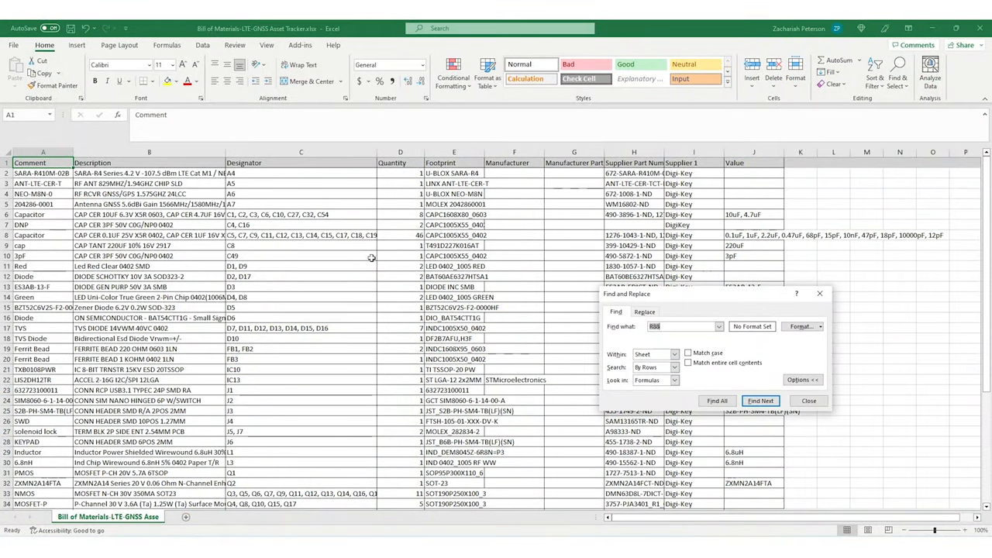
pyautogui.click(759, 400)
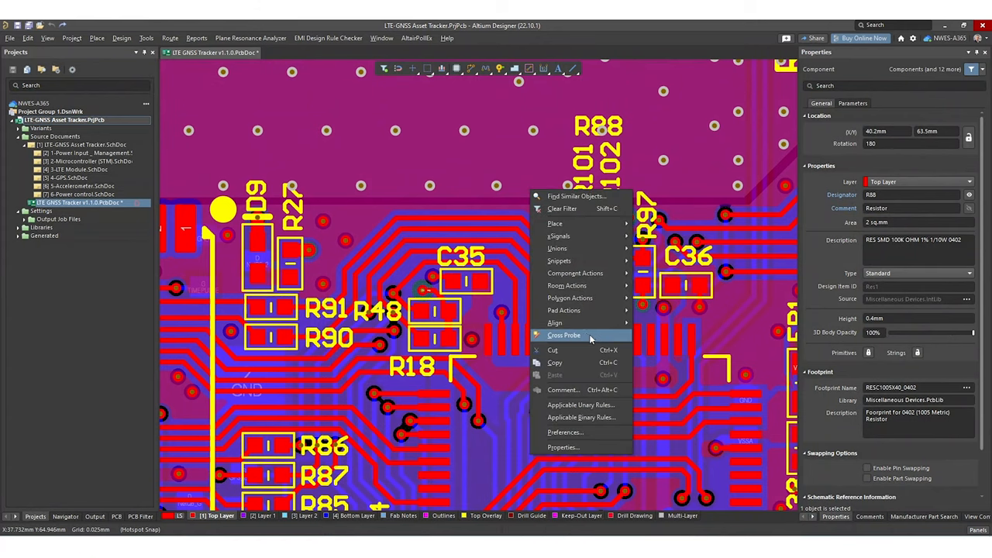
# Step: Cross-probe R88 to the Power Input_Management schematic, inspect it, then return to the PcbDoc
pyautogui.click(564, 334)
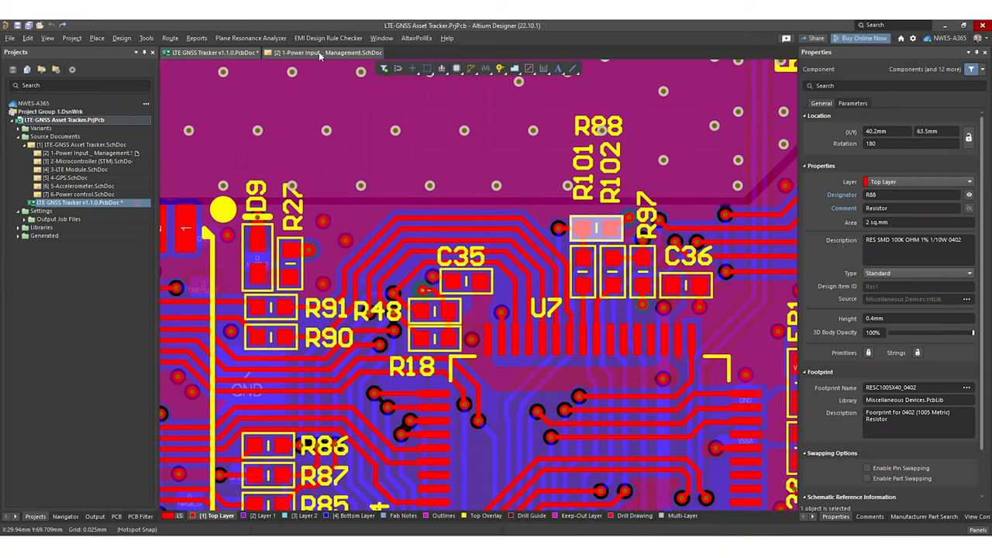
pyautogui.click(334, 53)
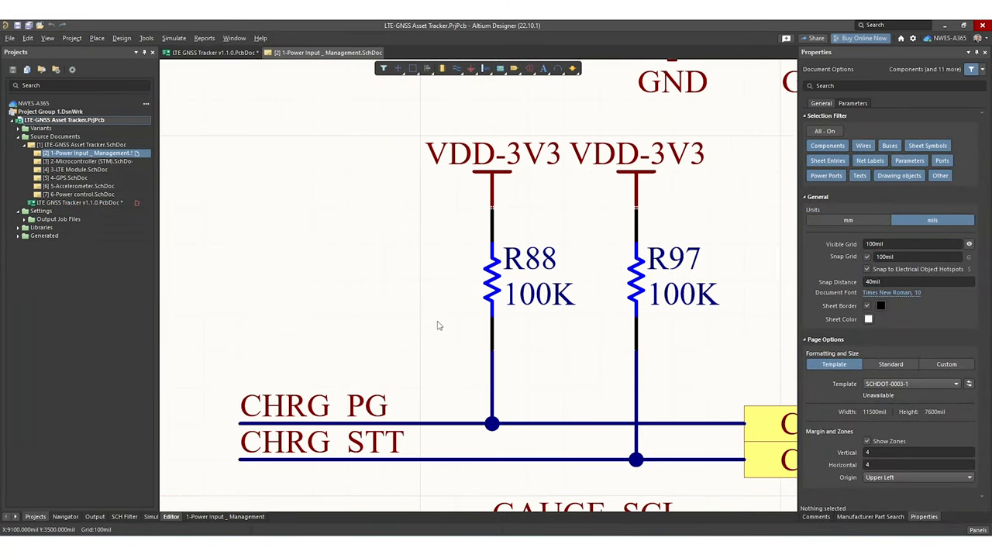
pyautogui.moveTo(517, 312)
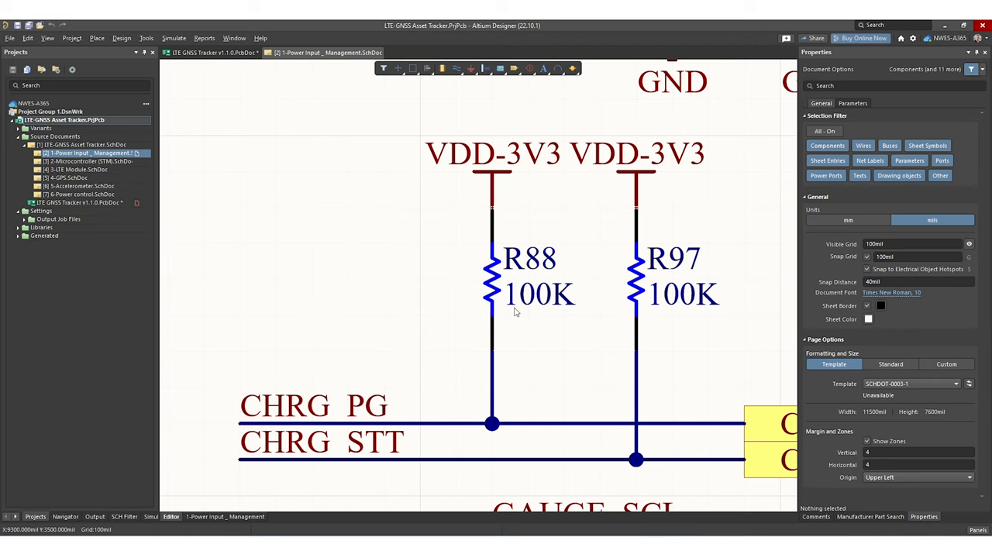
pyautogui.click(490, 263)
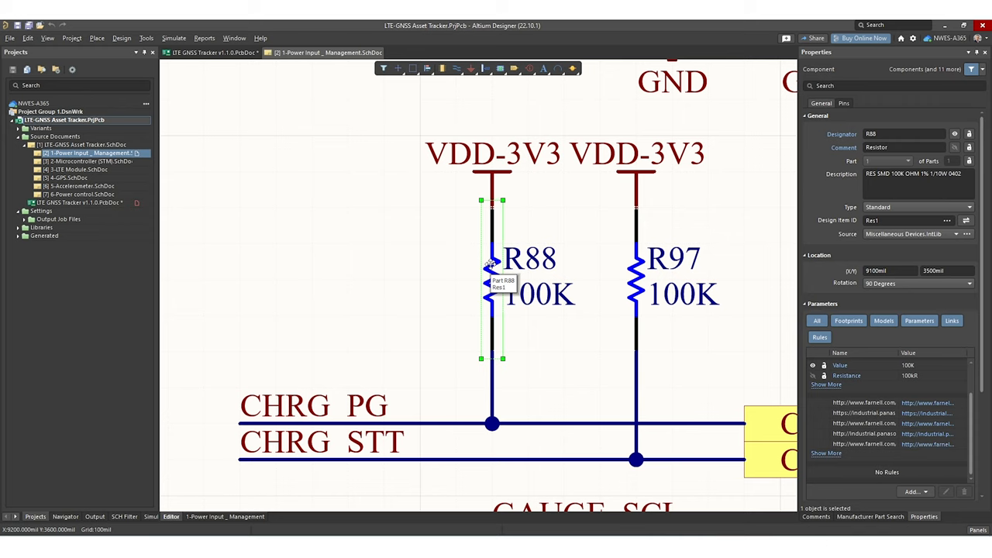
pyautogui.click(403, 216)
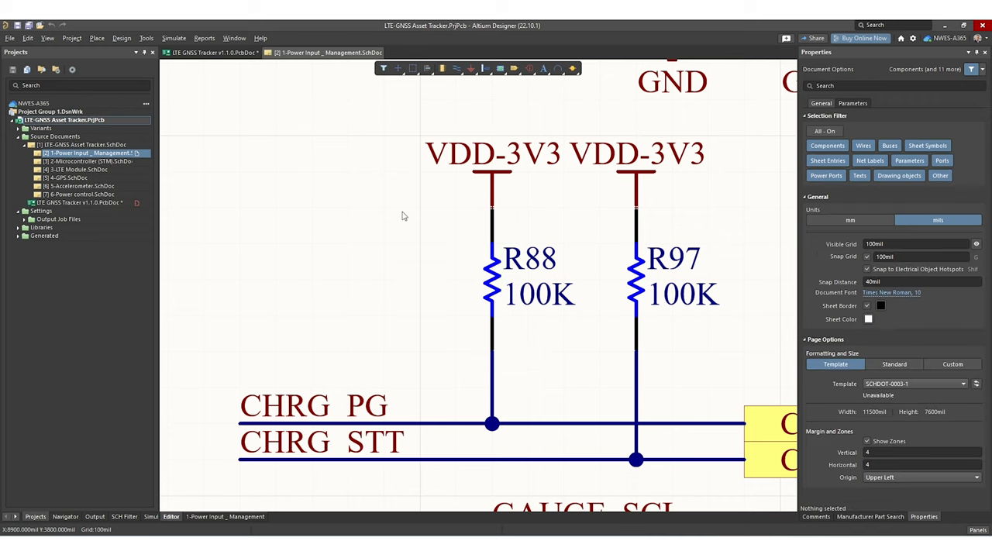
pyautogui.moveTo(385, 217)
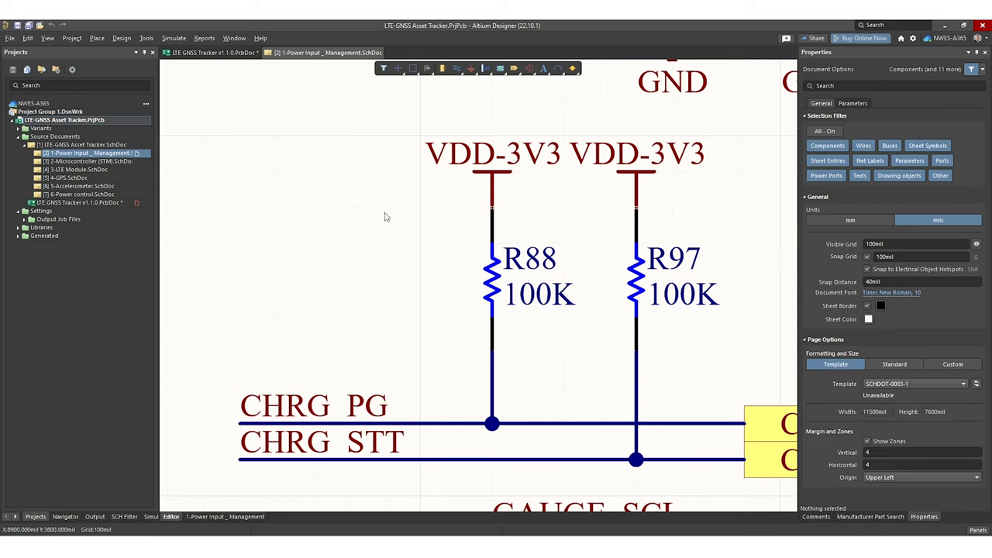
pyautogui.moveTo(432, 144)
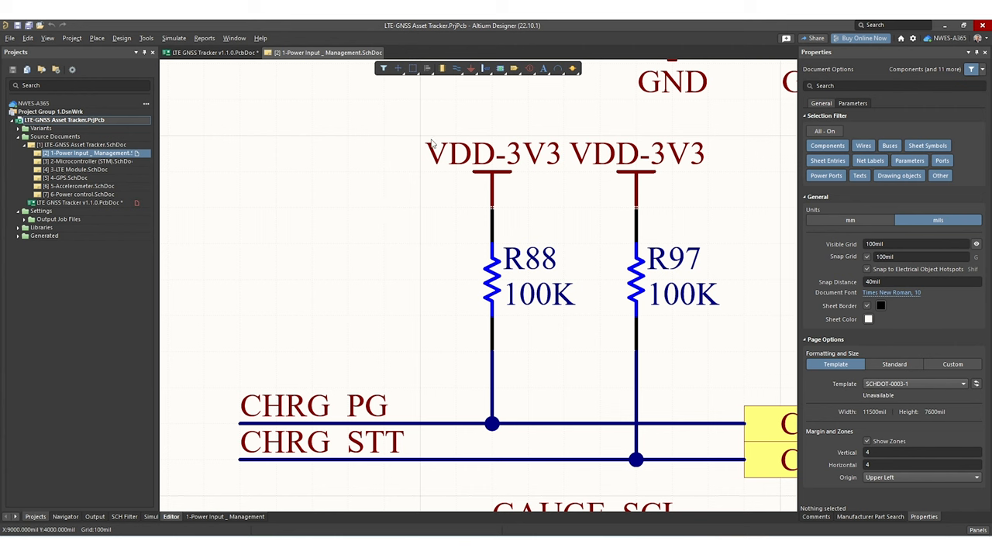
pyautogui.click(77, 201)
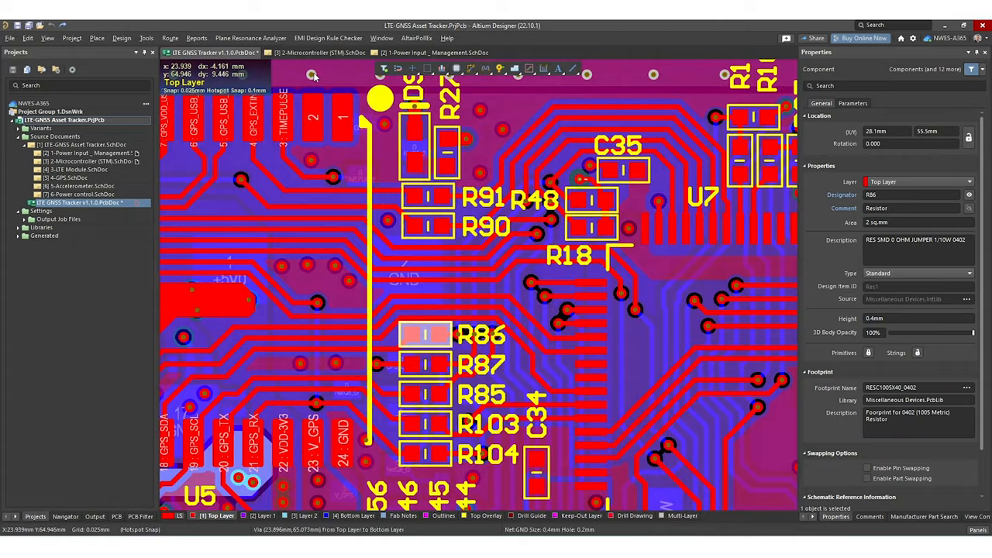
# Step: Cross-probe R86 to the Microcontroller schematic showing the DNM-commented resistors
pyautogui.click(317, 53)
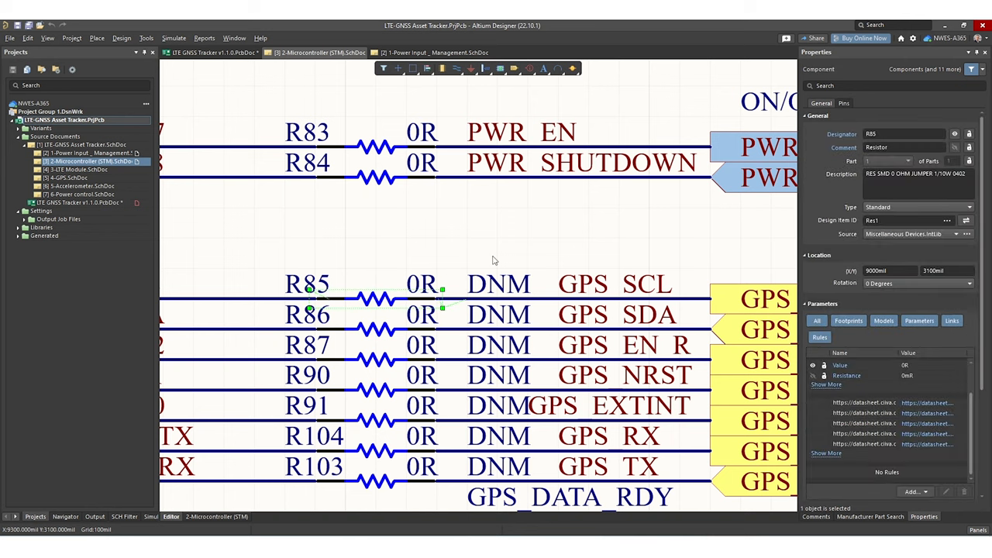
pyautogui.moveTo(375, 301)
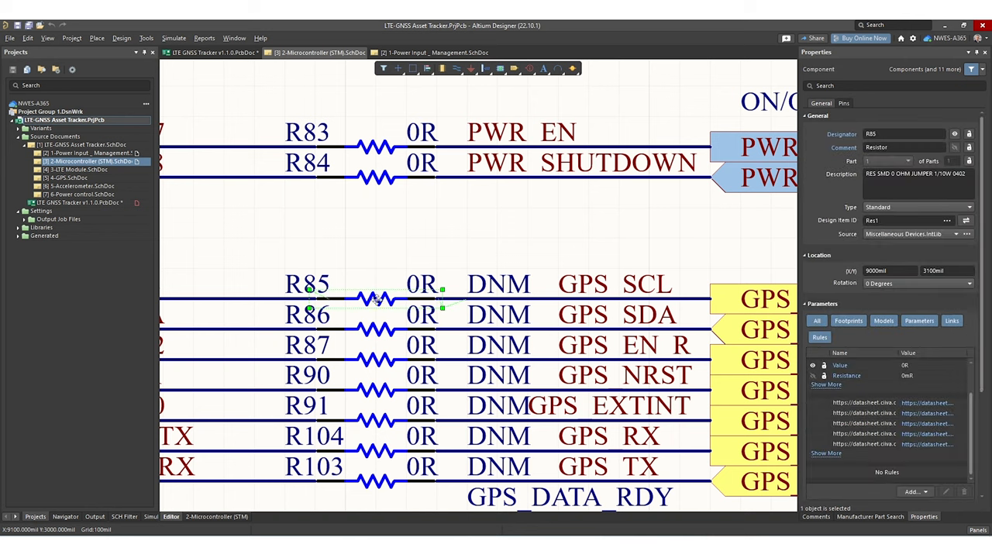
# Step: Multi-select the DNM GPS resistors R85, R86, R87, R90, R91, R104 and R103 together
pyautogui.click(394, 266)
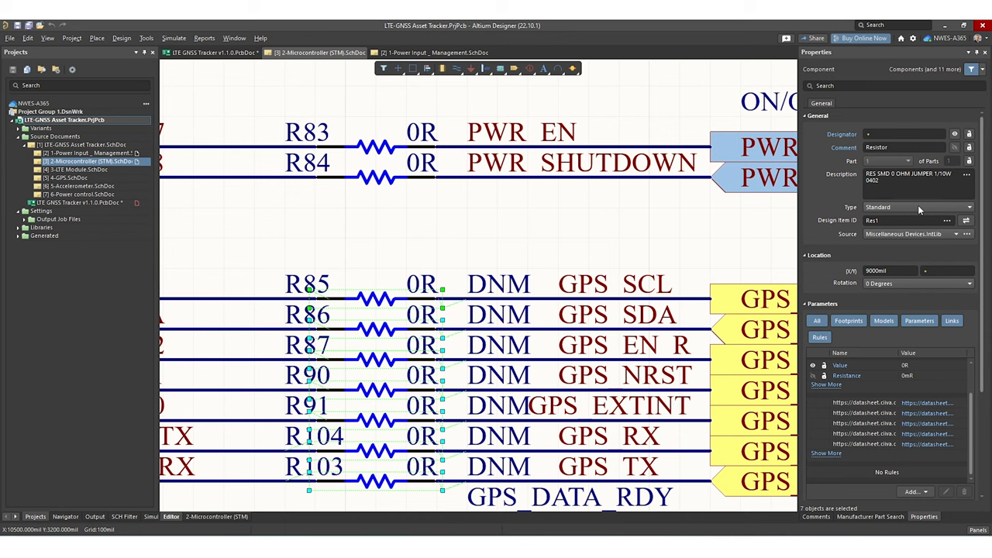
pyautogui.click(969, 207)
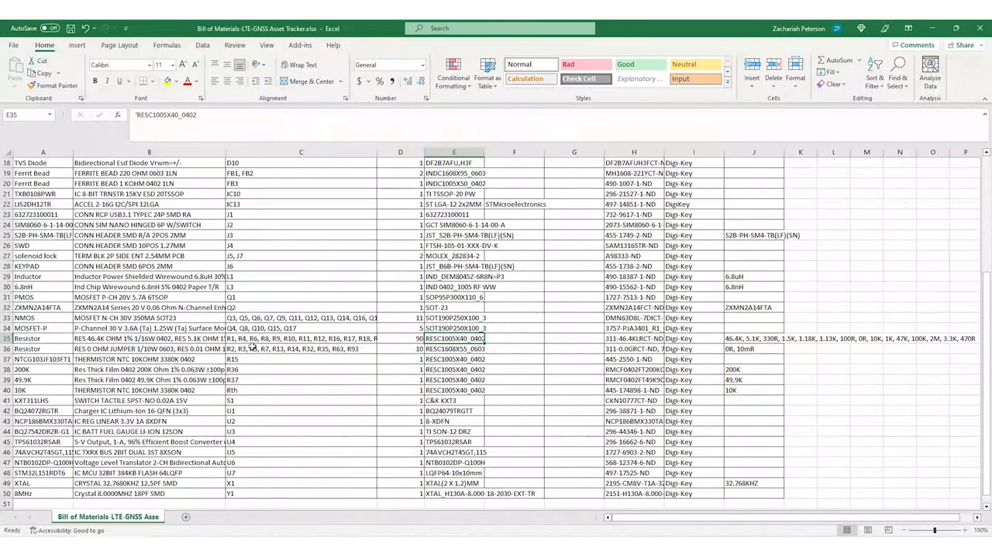
# Step: Review cell E35 of the BOM showing the resistor footprint RESC1005X40_0402
pyautogui.click(301, 338)
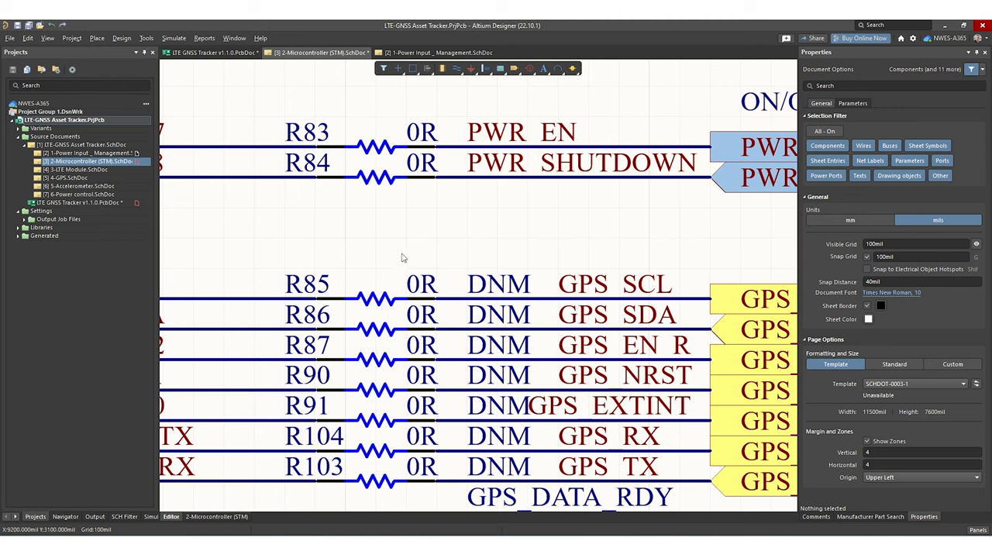
pyautogui.click(380, 298)
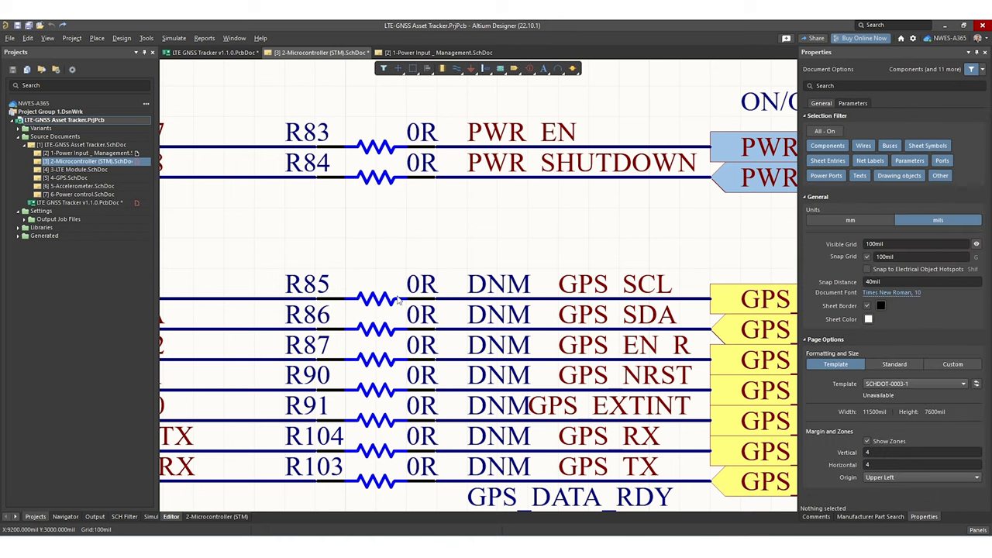
pyautogui.click(380, 298)
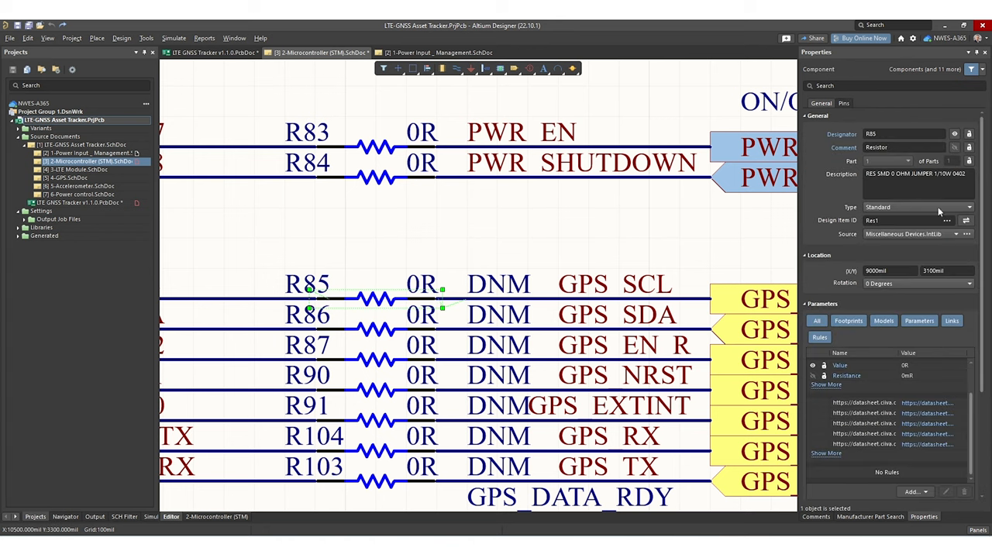
pyautogui.click(966, 208)
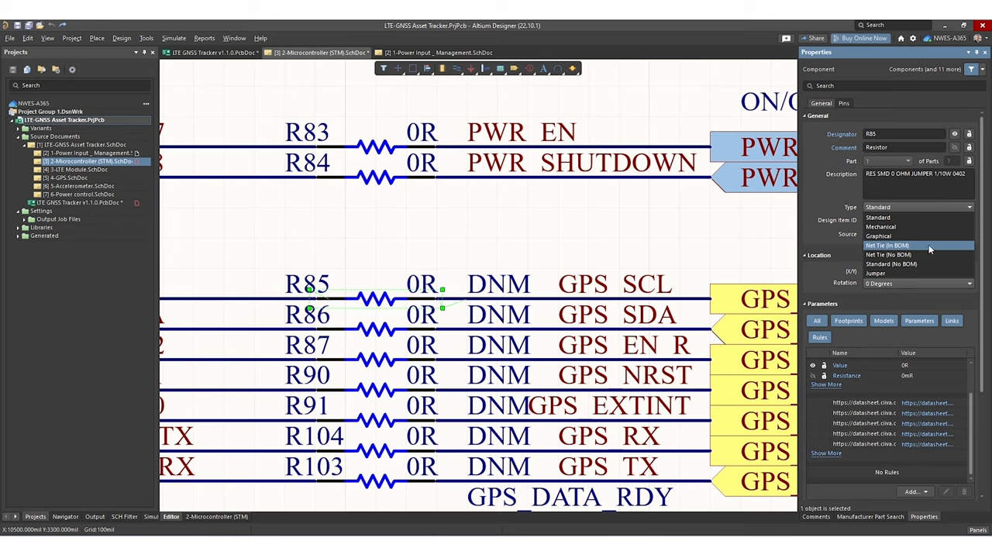
pyautogui.moveTo(920, 235)
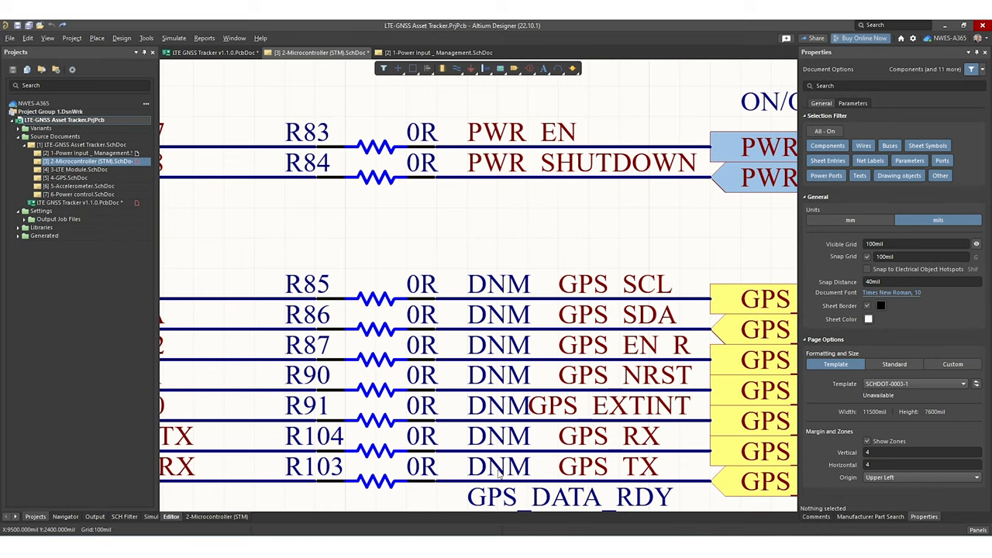
pyautogui.click(379, 298)
pyautogui.write('D')
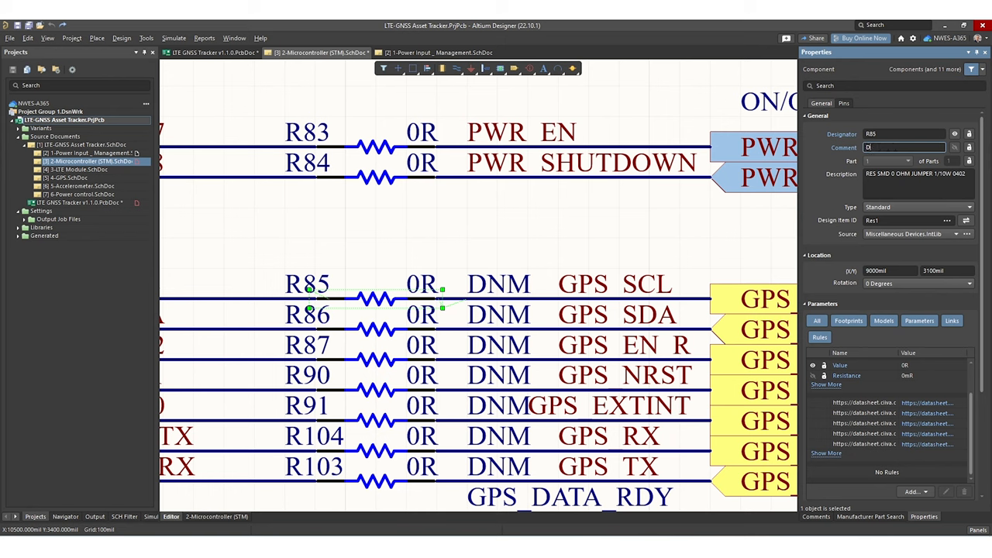
# Step: Change R85's Comment field from DNM to DNP and apply it
pyautogui.write('NP')
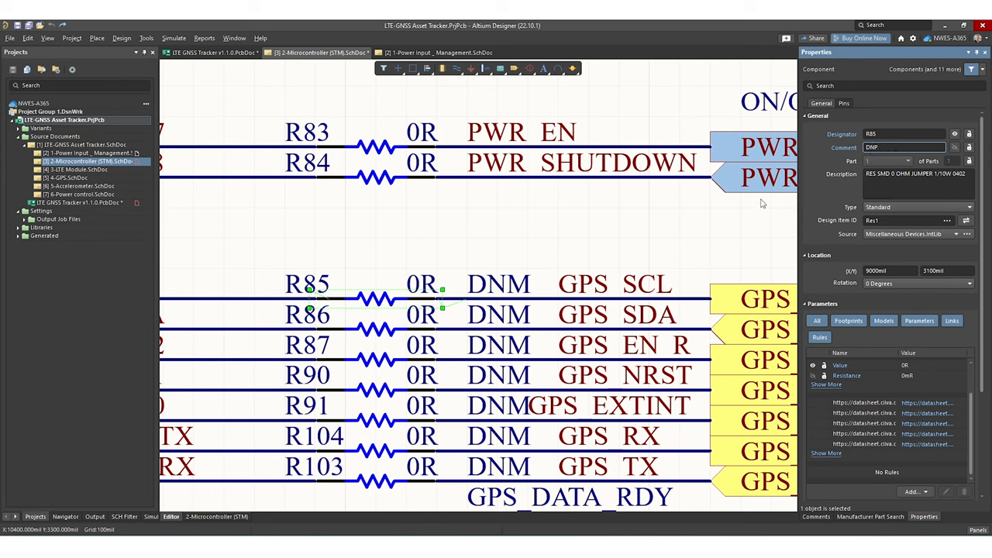
pyautogui.click(353, 308)
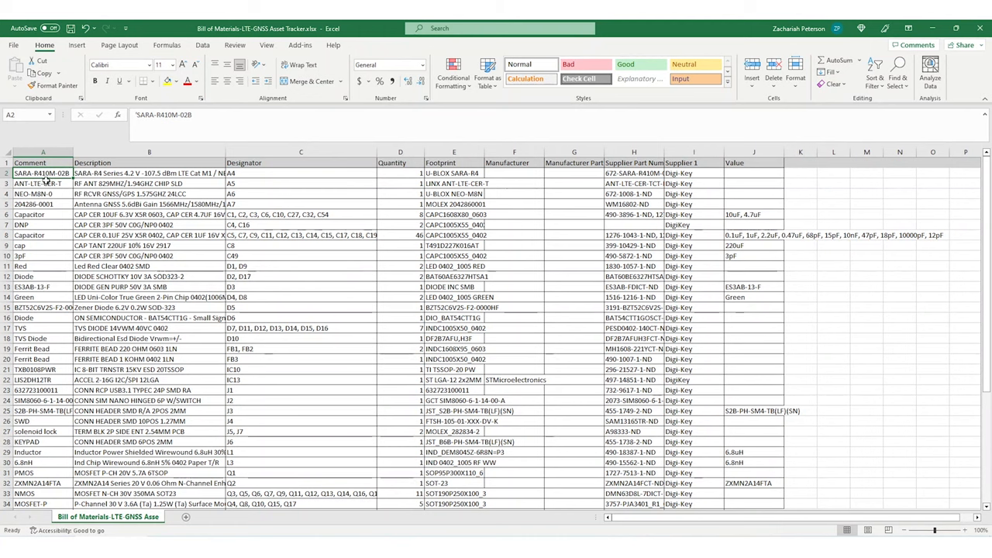
# Step: Inspect the first part's entry in the BOM's Comment column
pyautogui.click(43, 224)
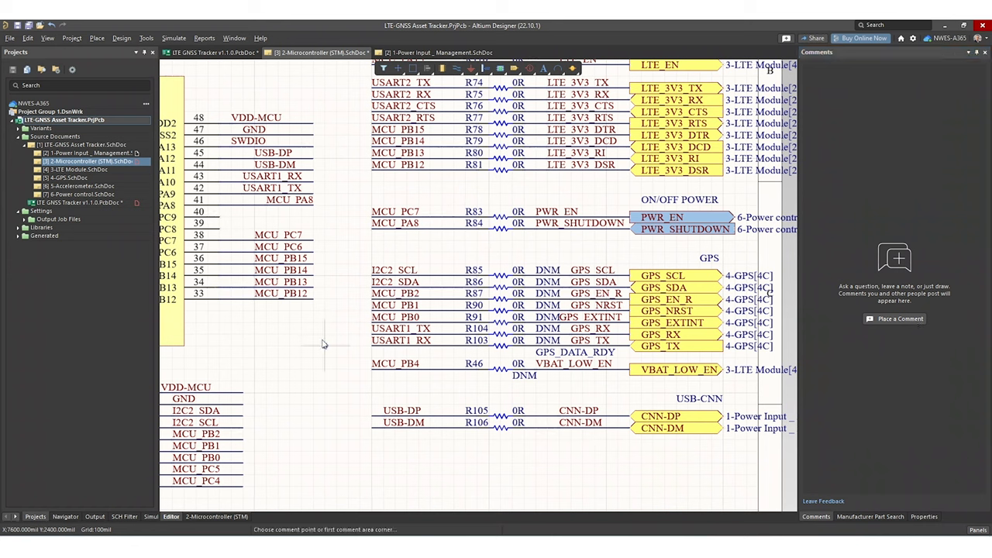
# Step: Post a comment over the GPS resistor area reading 'DNP R85-R91, R102, R104, R46'
pyautogui.moveTo(322, 344); pyautogui.dragTo(244, 400)
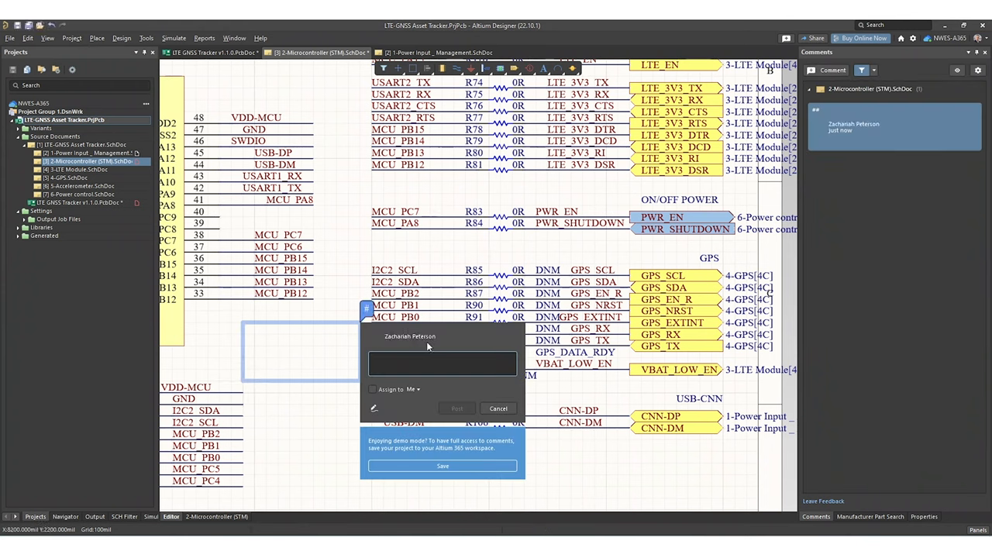
pyautogui.write('D')
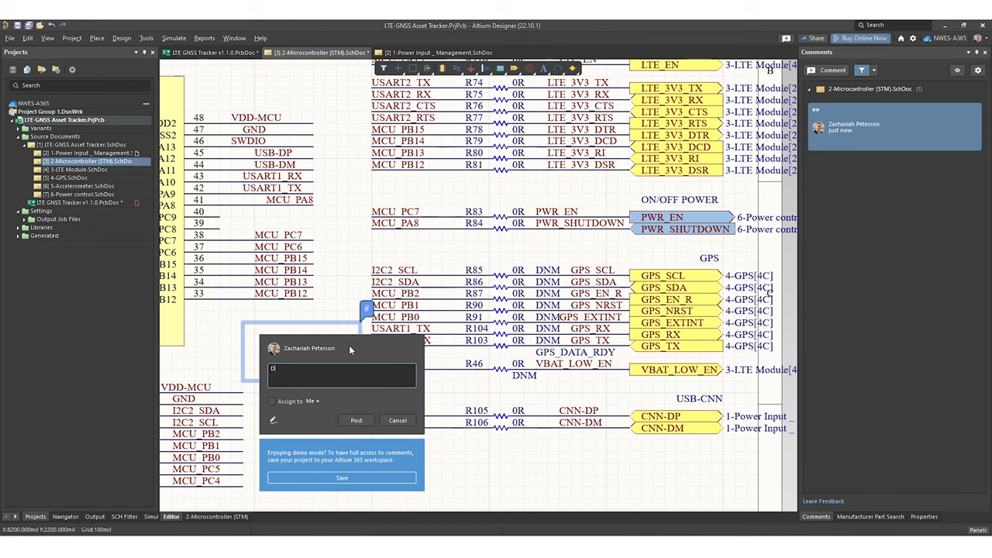
pyautogui.write('NP R')
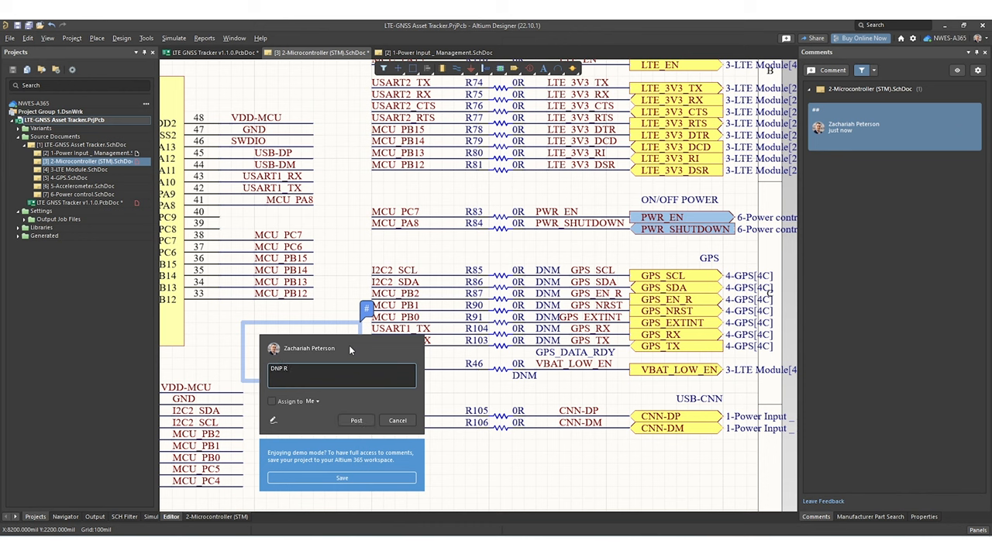
pyautogui.write('85-')
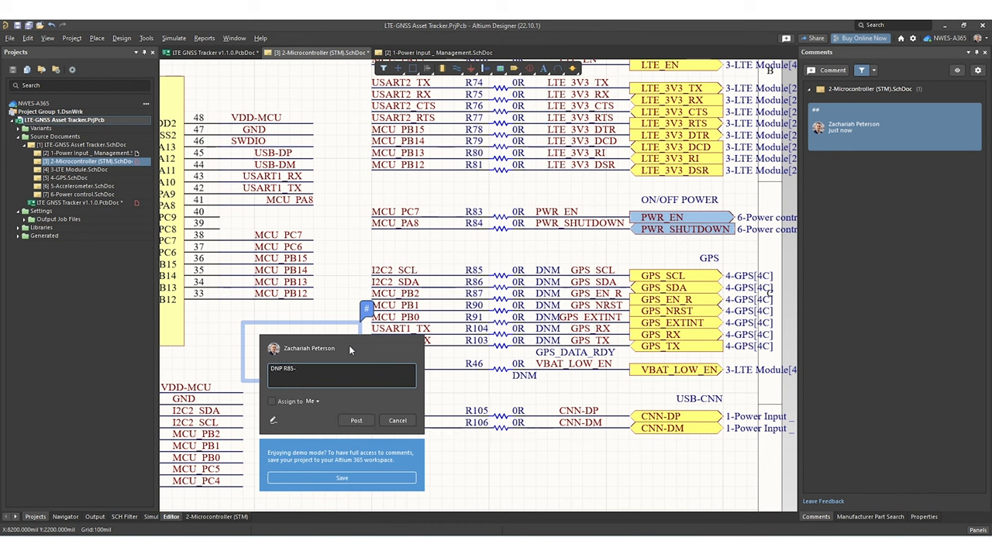
pyautogui.write('R91,')
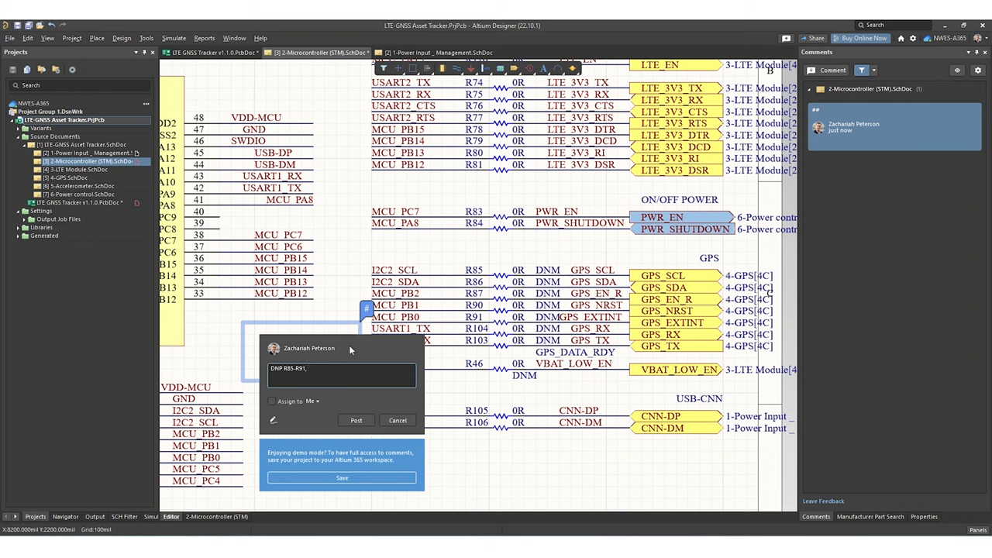
pyautogui.write(', R102')
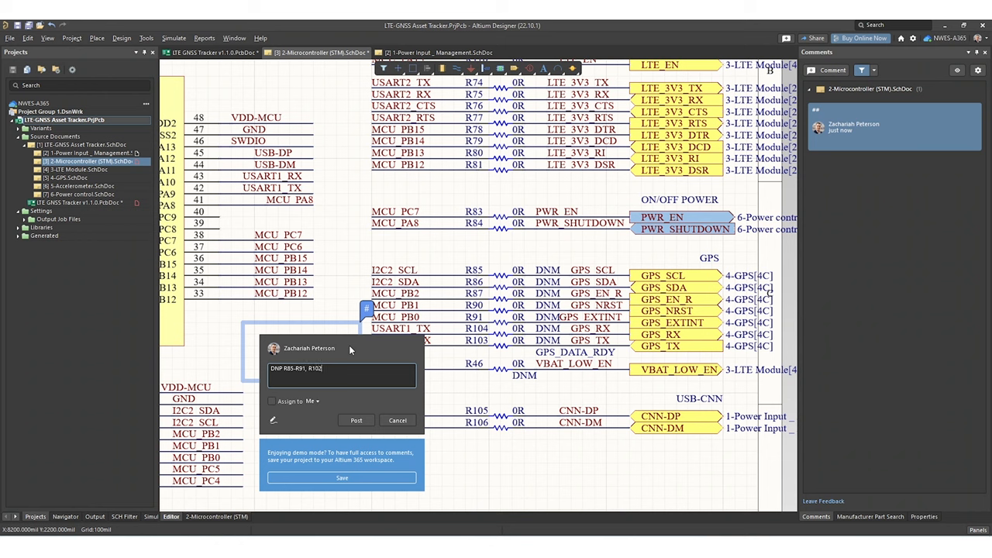
pyautogui.write(', R104,')
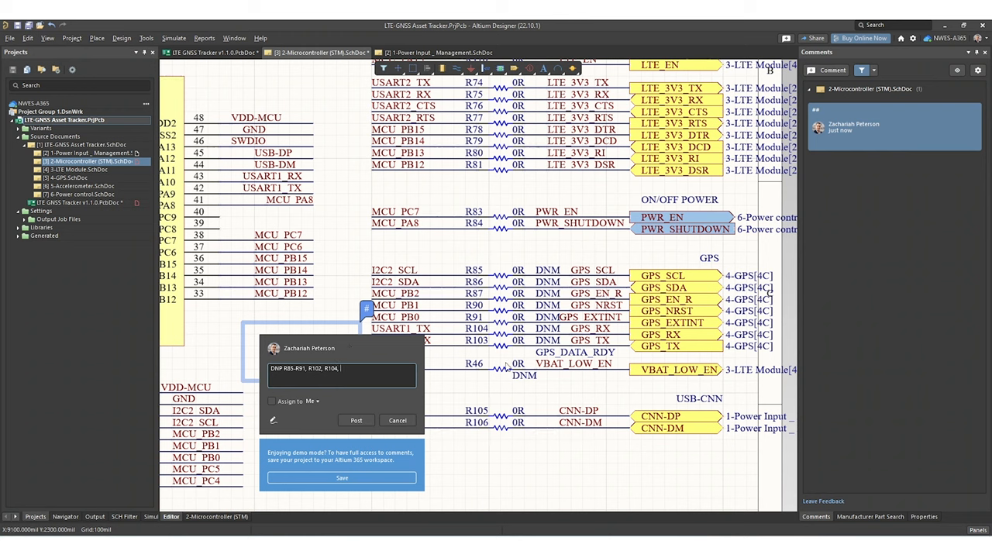
pyautogui.write('R46')
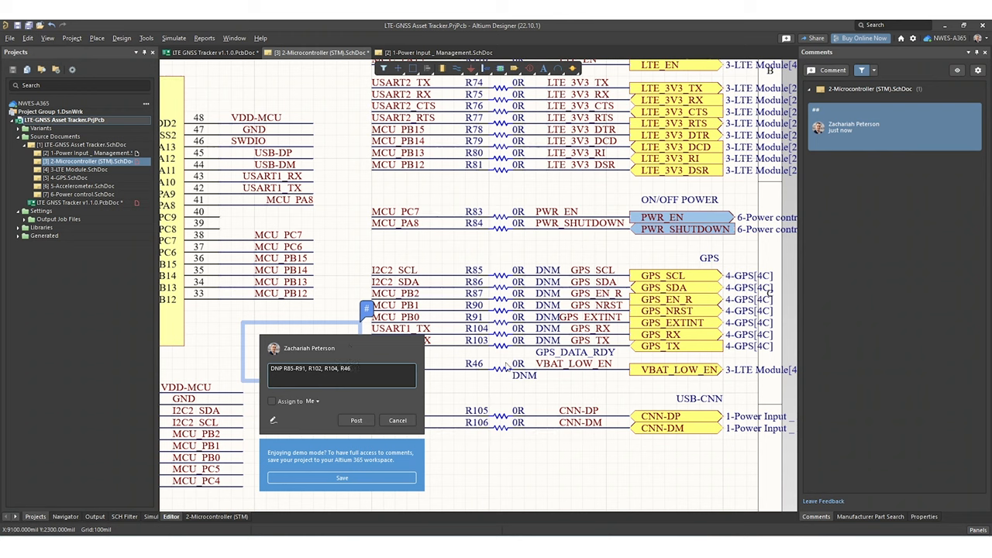
pyautogui.click(356, 420)
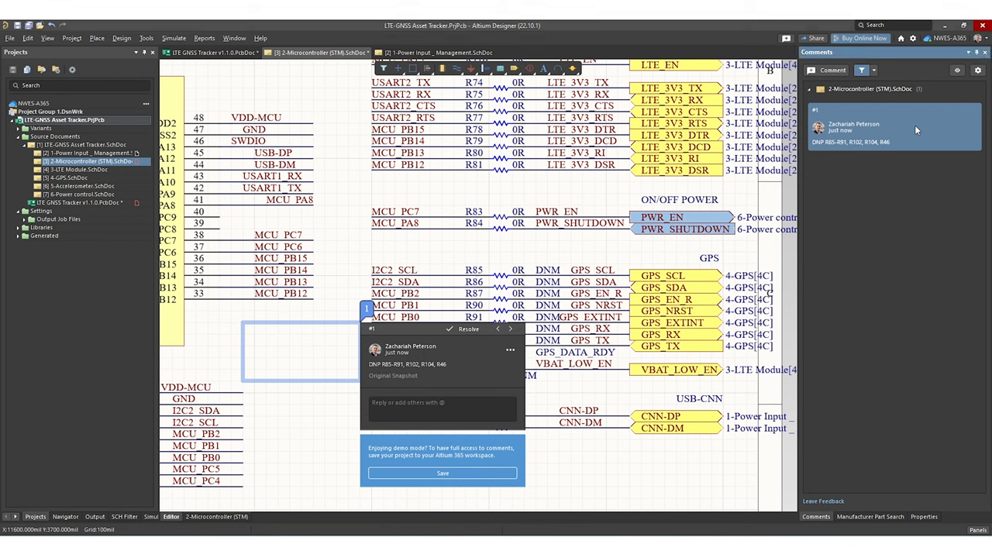
pyautogui.moveTo(917, 130)
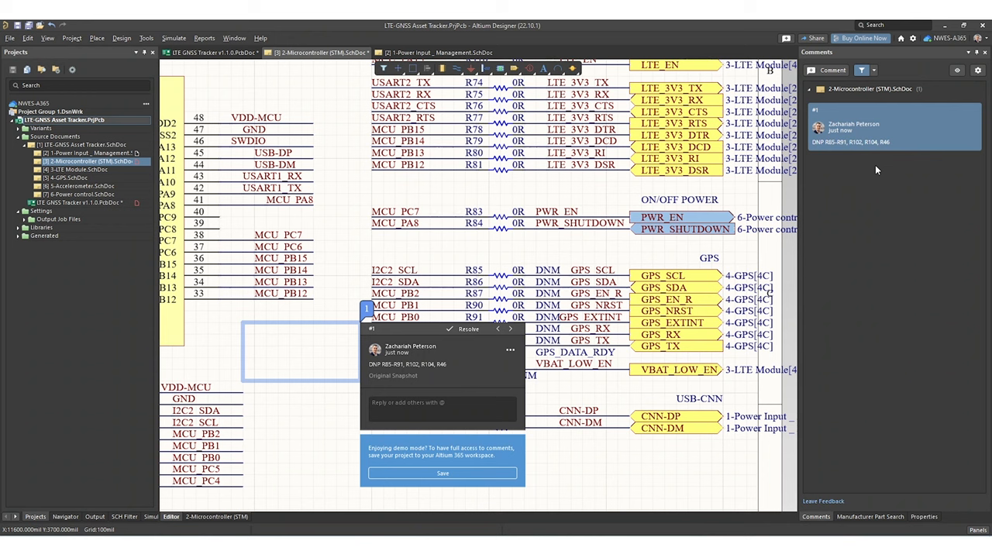
pyautogui.moveTo(917, 177)
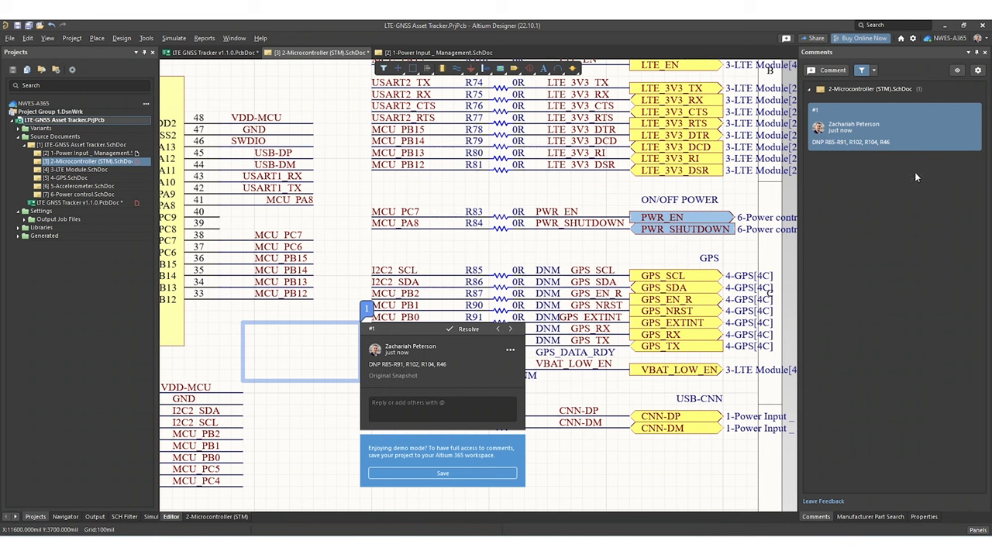
pyautogui.moveTo(865, 414)
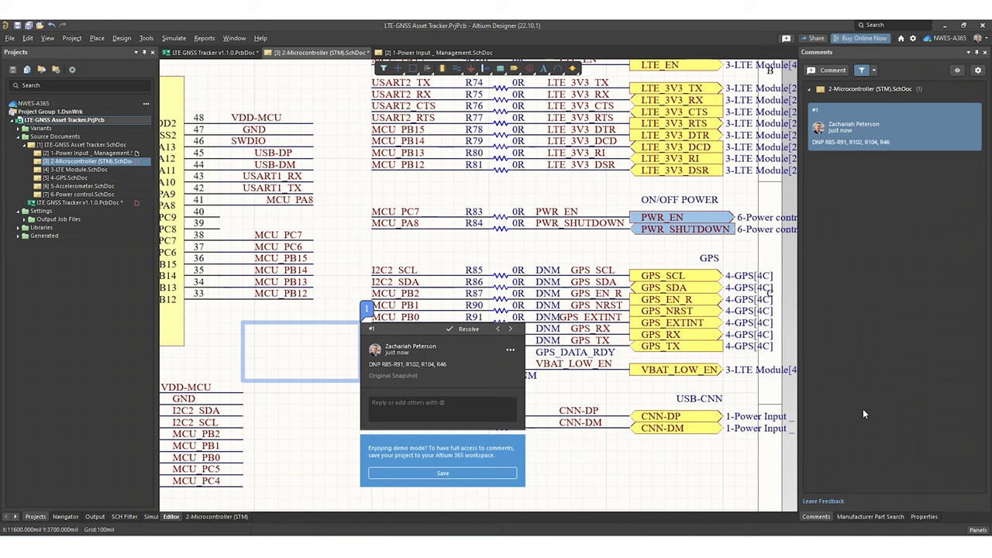
pyautogui.moveTo(861, 227)
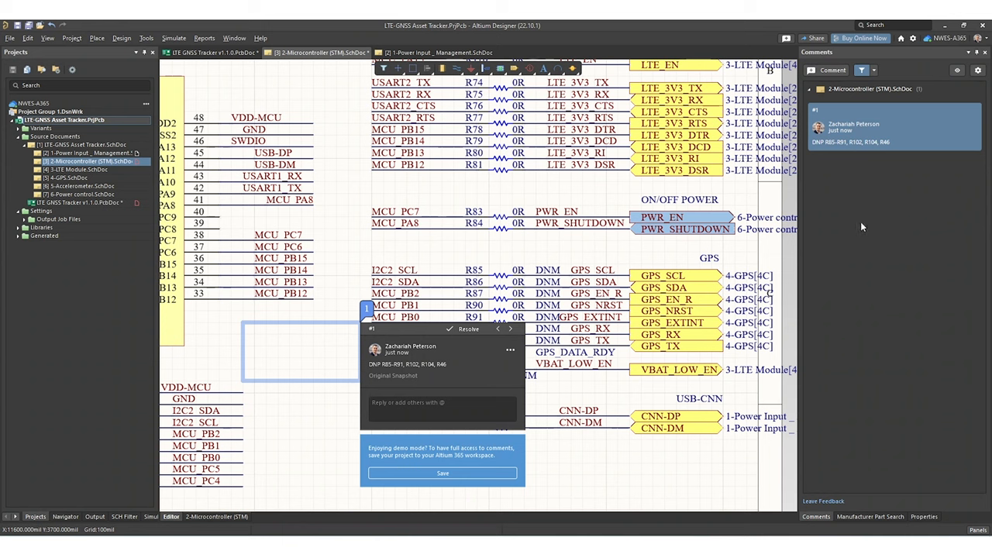
pyautogui.moveTo(886, 177)
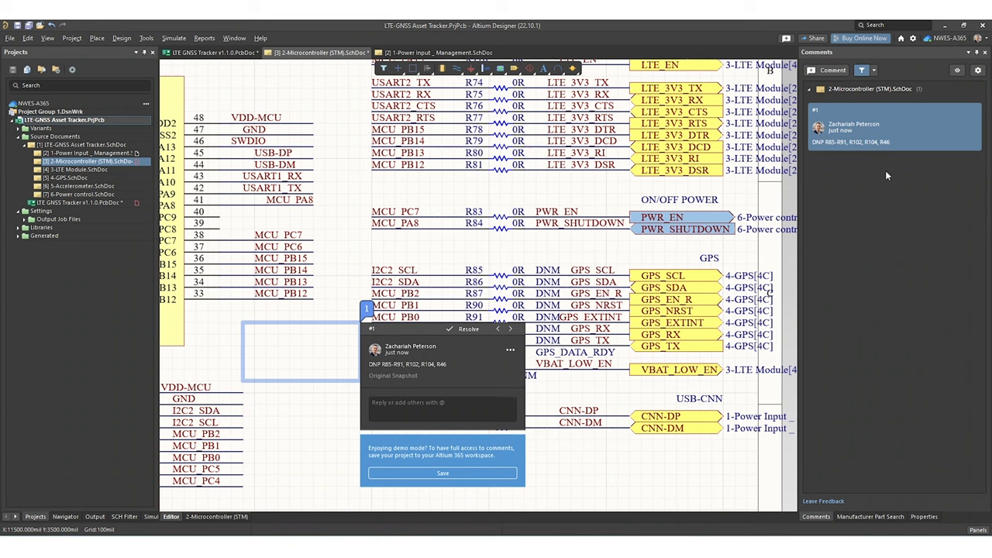
pyautogui.moveTo(713, 431)
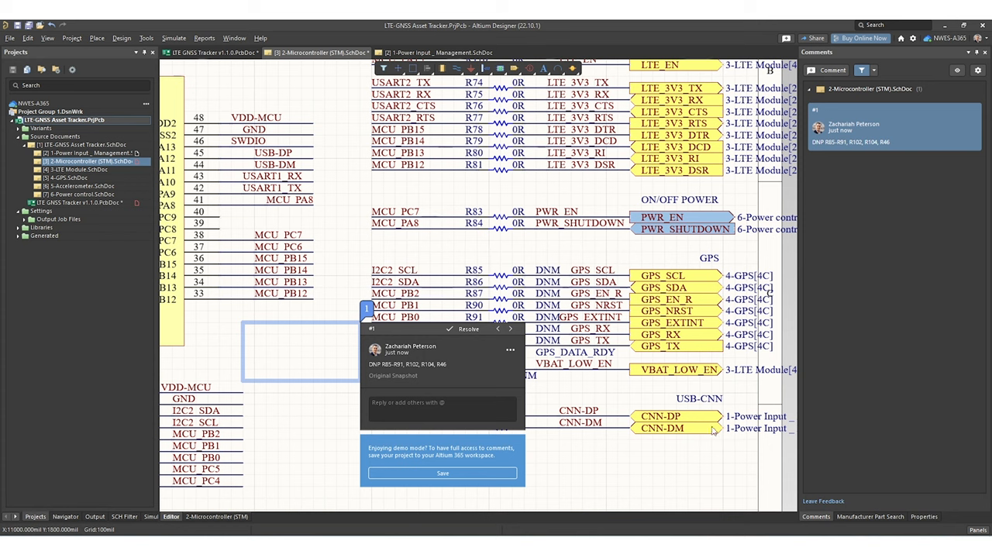
pyautogui.moveTo(688, 384)
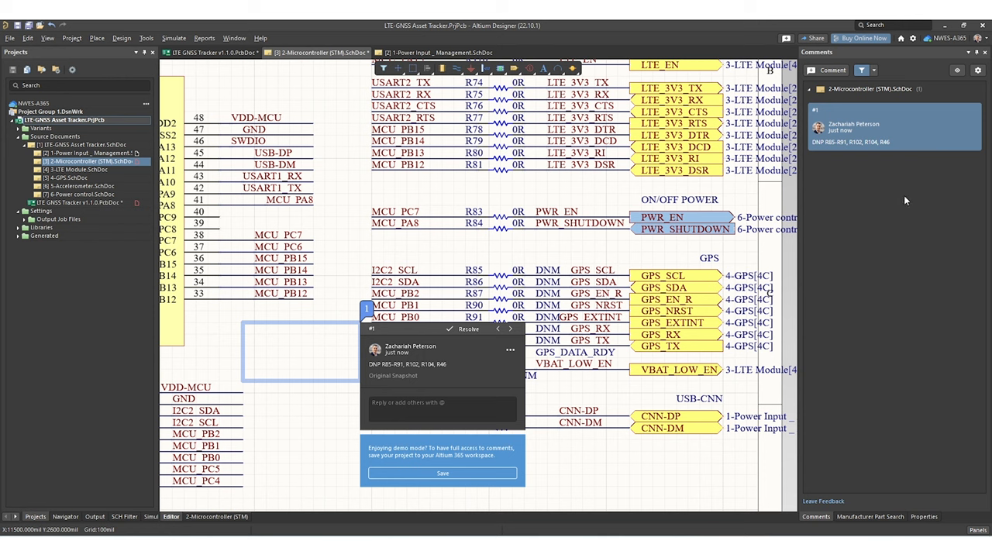
pyautogui.moveTo(719, 248)
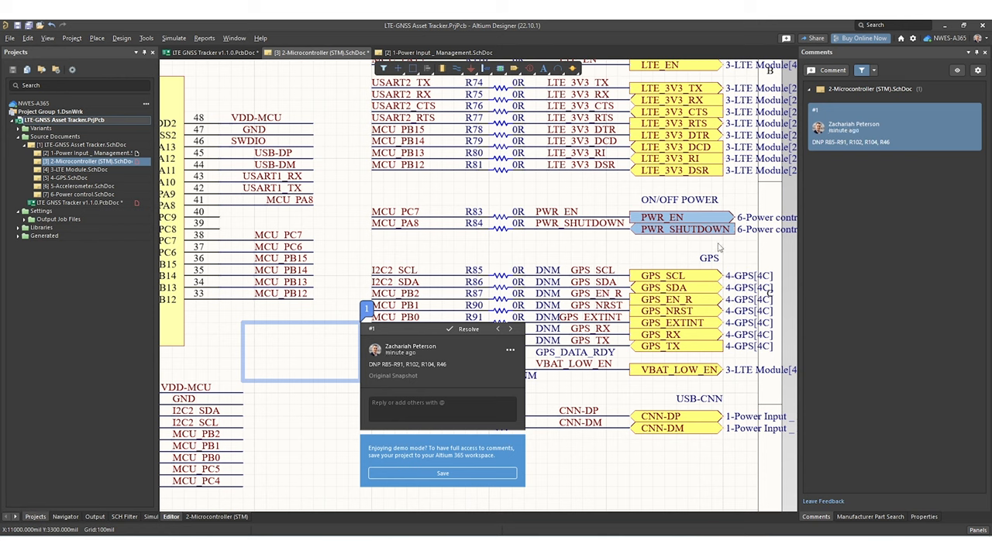
pyautogui.moveTo(561, 235)
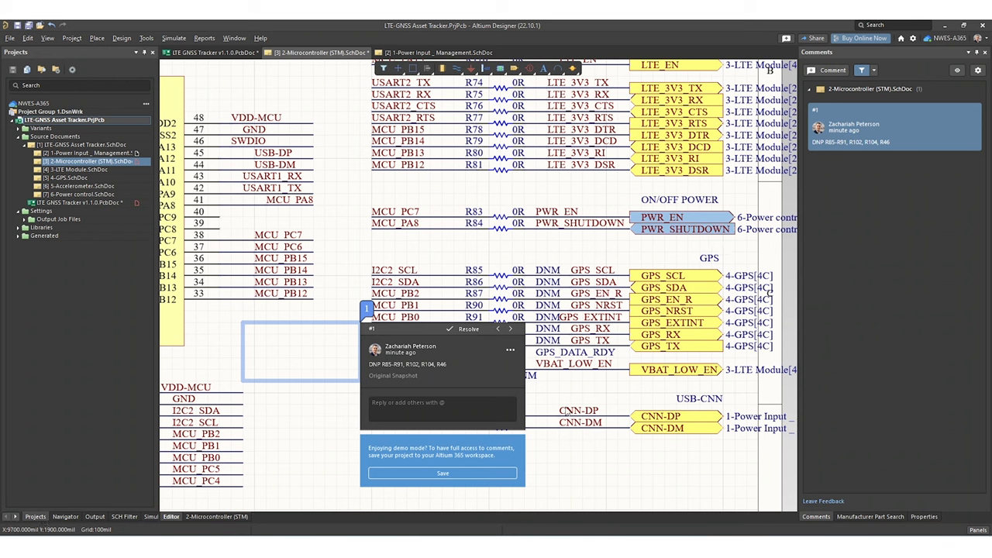
pyautogui.moveTo(898, 230)
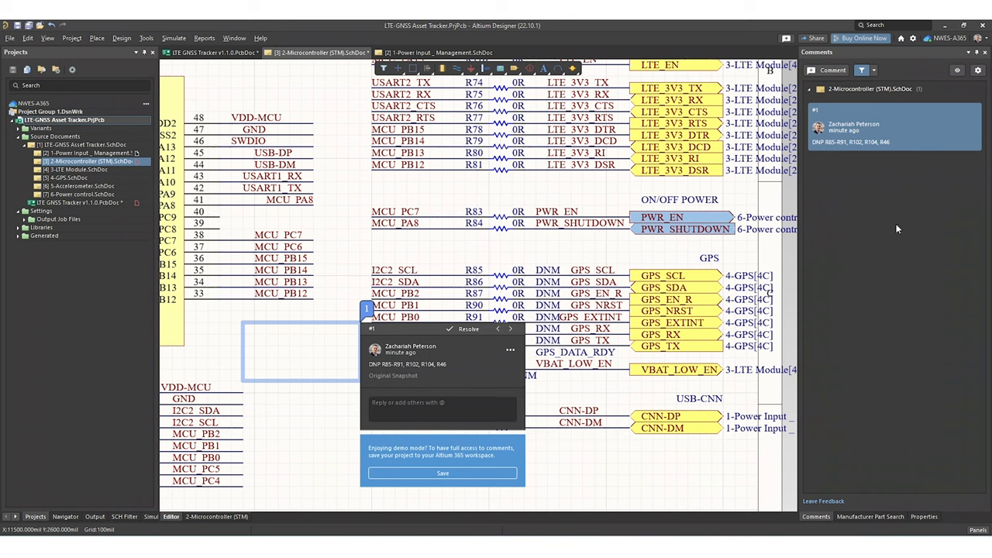
pyautogui.moveTo(901, 201)
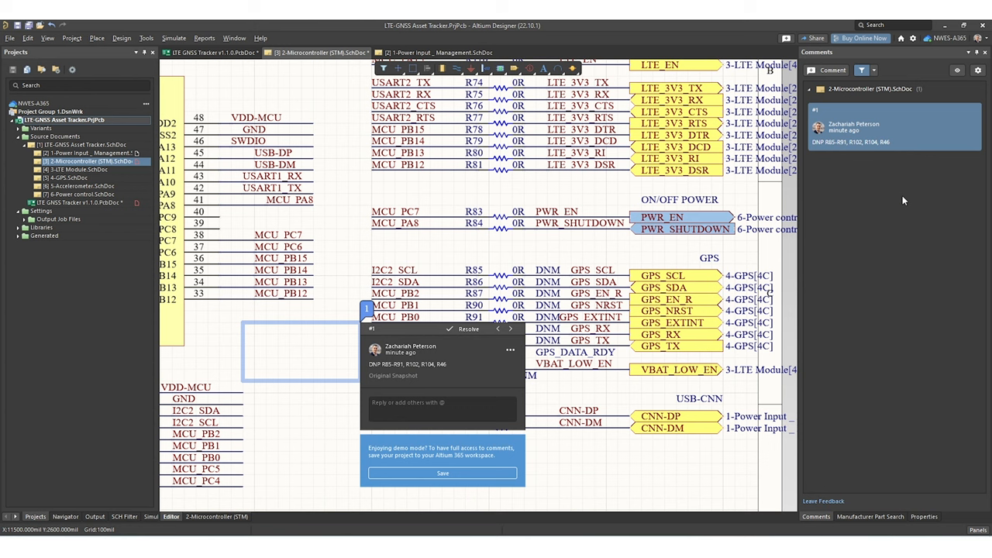
pyautogui.moveTo(868, 206)
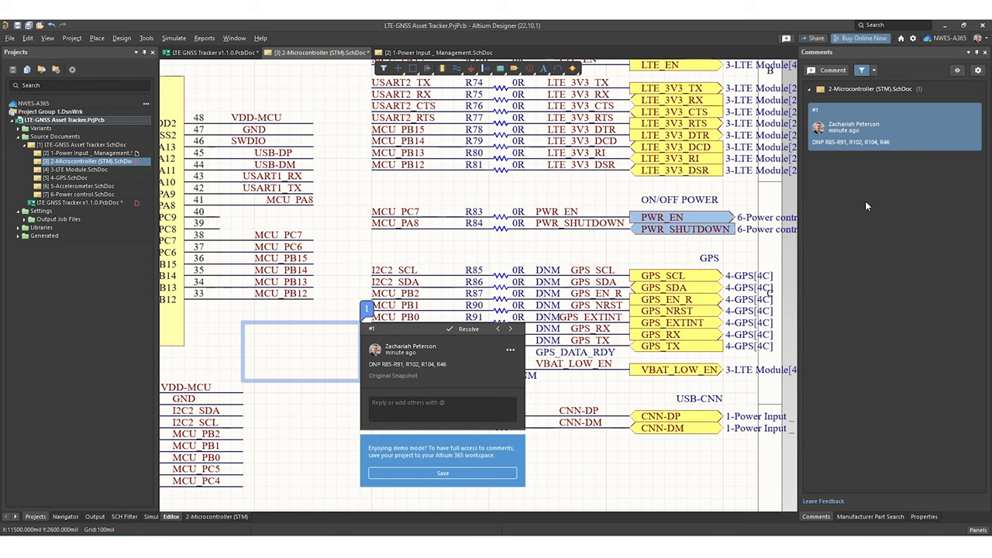
pyautogui.moveTo(889, 254)
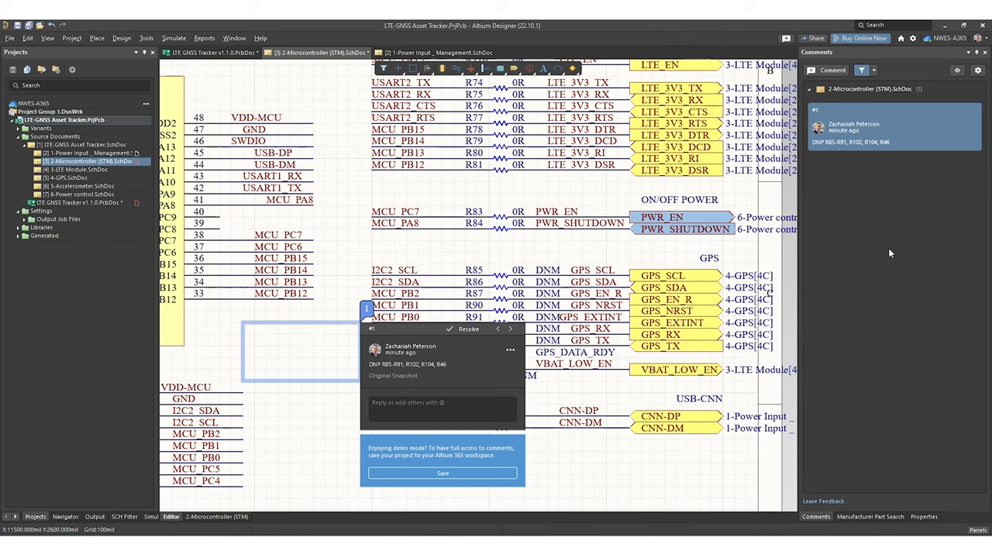